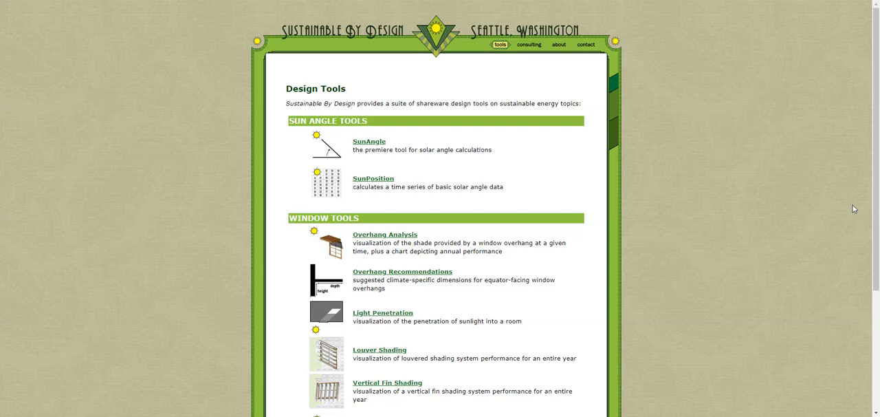
mouse_move(831, 215)
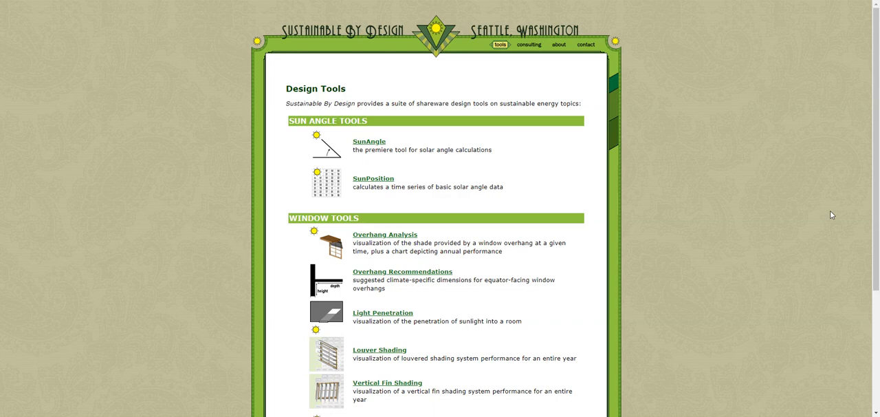
- Scroll to and open the Louver Shading tool from the site
scroll(down, 3)
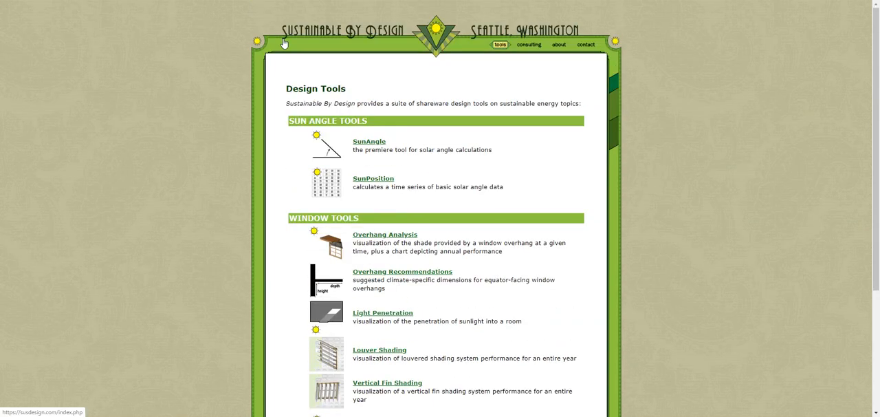
mouse_move(88, 18)
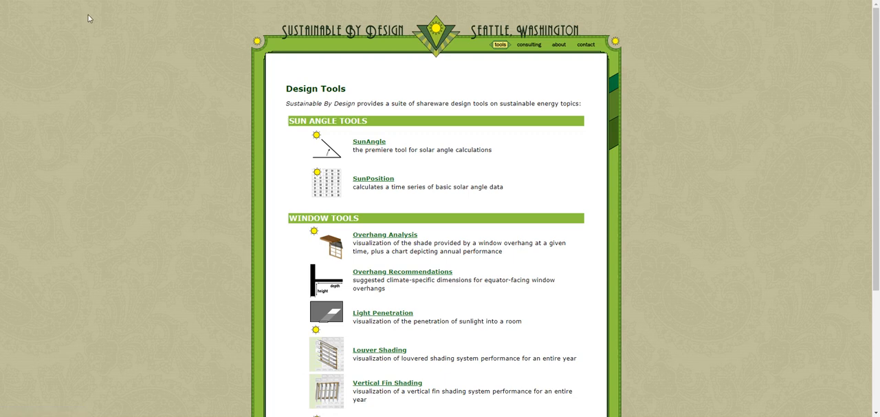
mouse_move(97, 29)
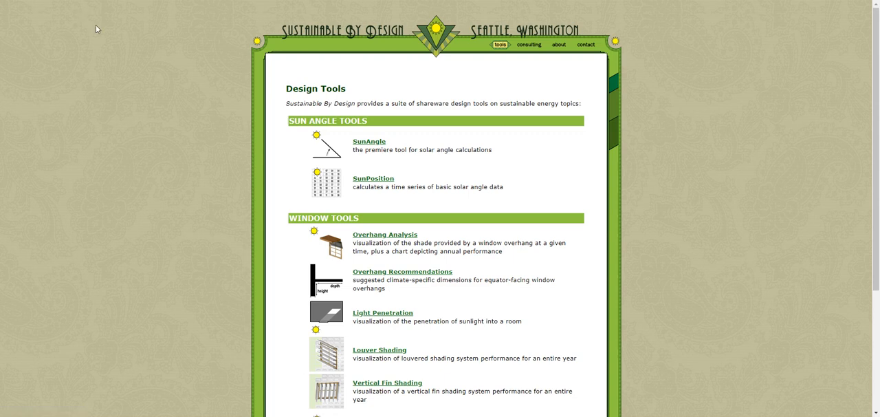
mouse_move(430, 145)
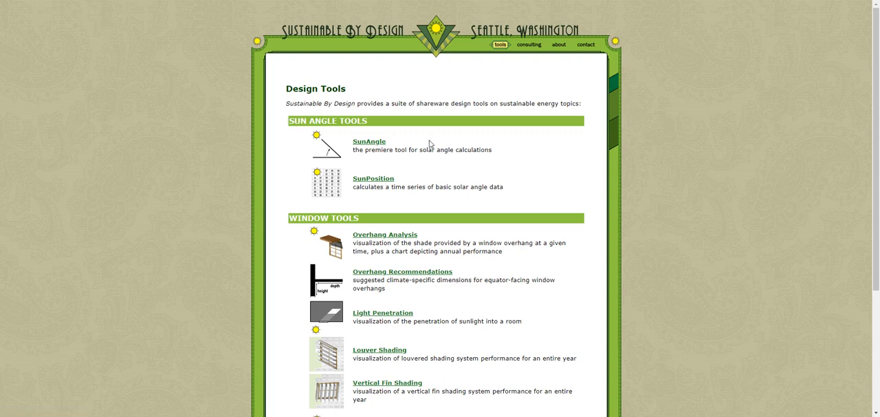
scroll(down, 3)
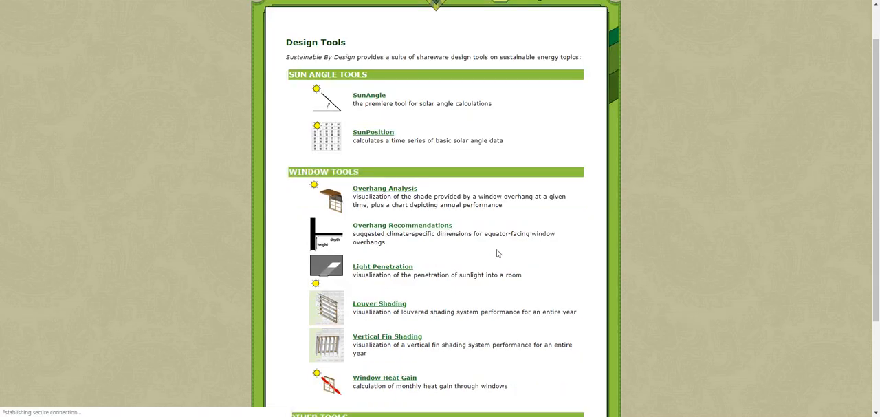
click(379, 303)
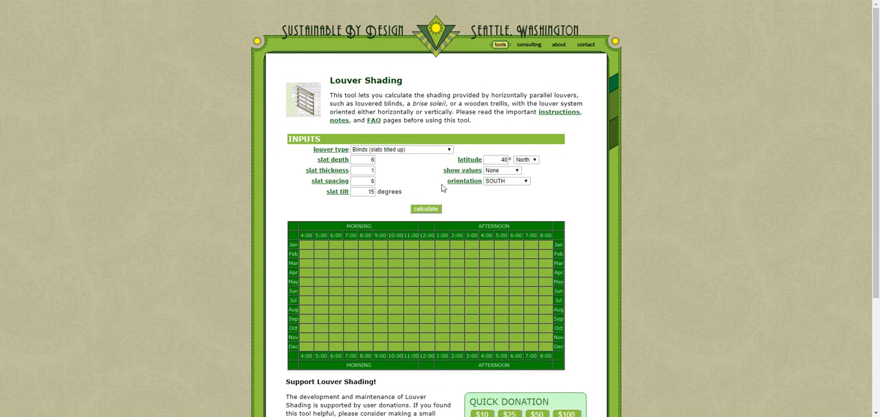
- Review the louver type choices unchanged and select the latitude value to replace with 51
scroll(down, 3)
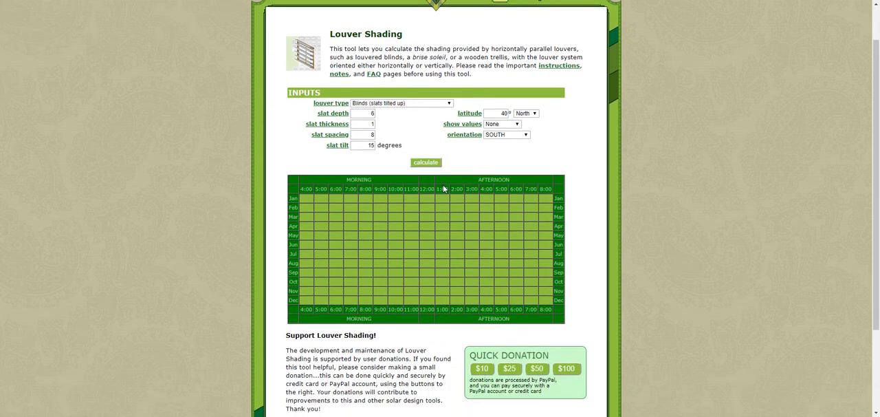
click(400, 103)
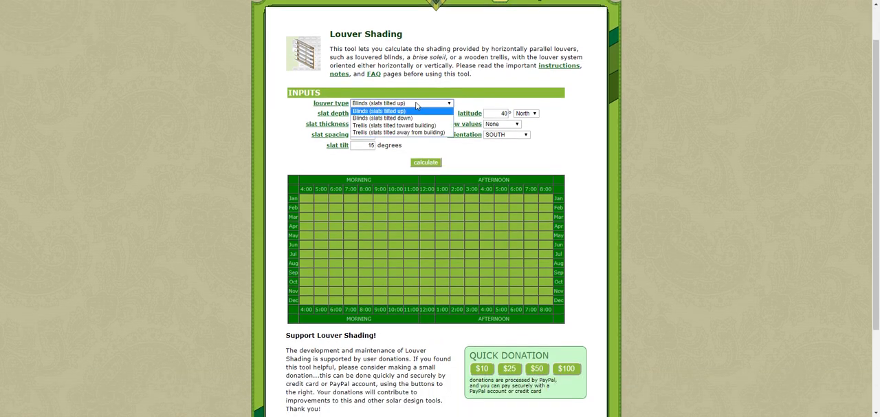
click(379, 102)
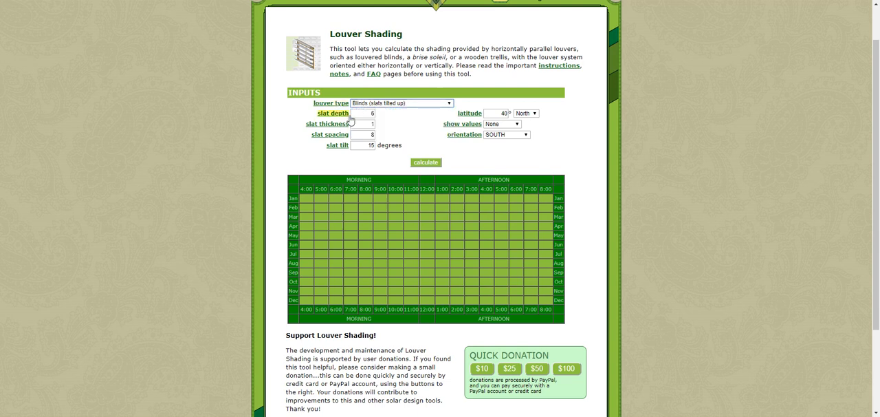
triple_click(501, 113)
text(51)
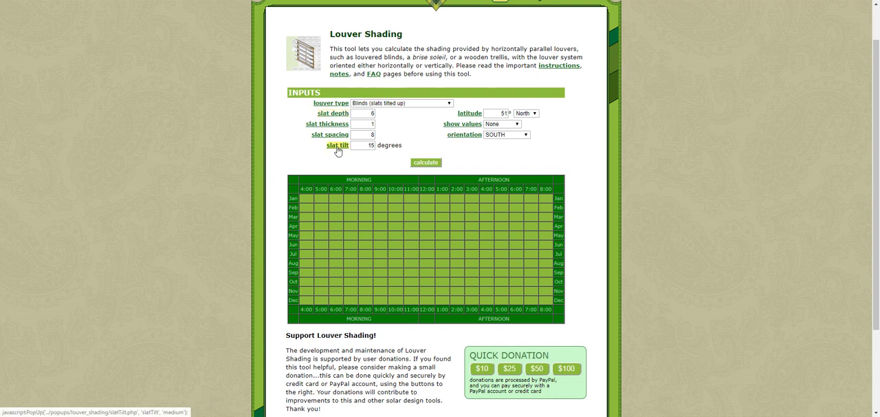
mouse_move(329, 134)
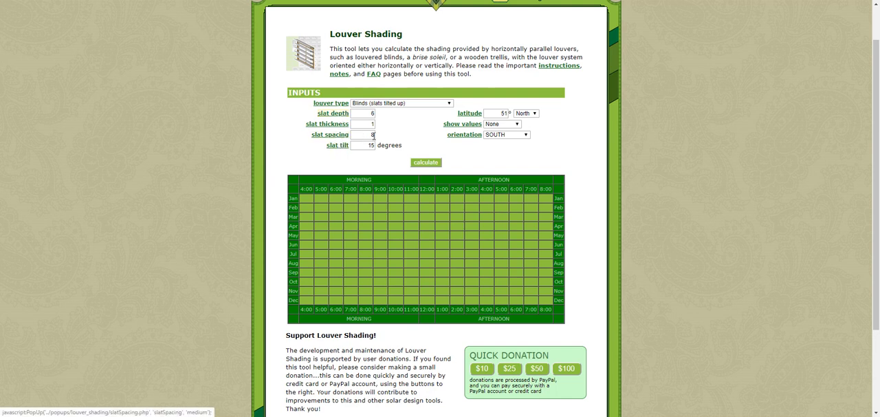
mouse_move(417, 143)
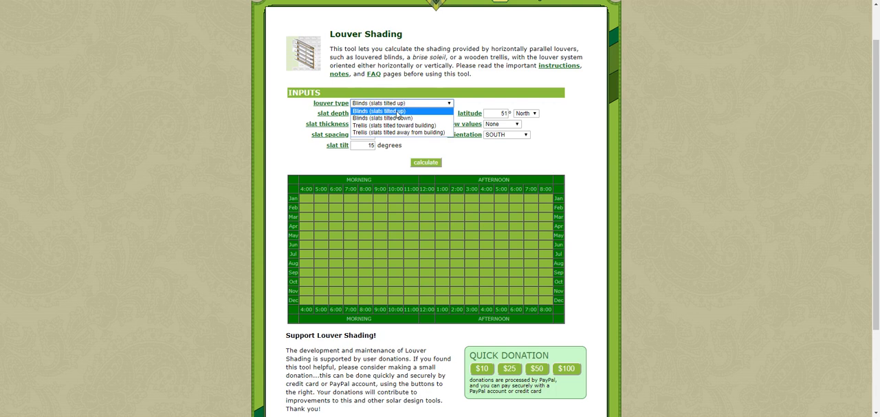
- Set louver type to blinds with slats tilted down, with slat thickness 10
click(390, 117)
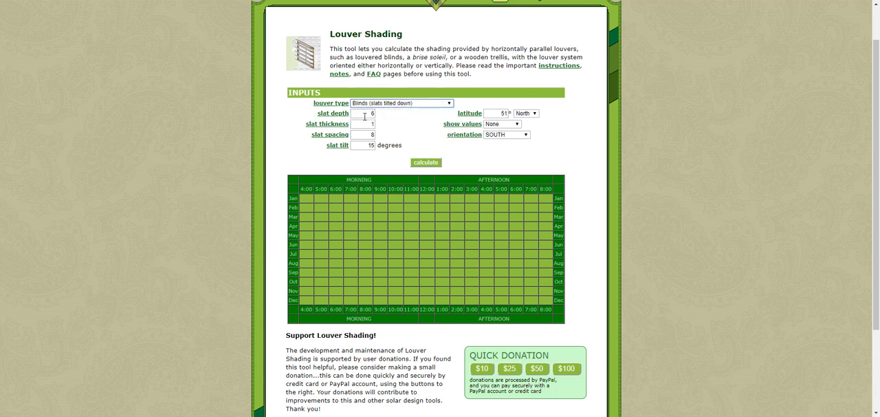
mouse_move(428, 132)
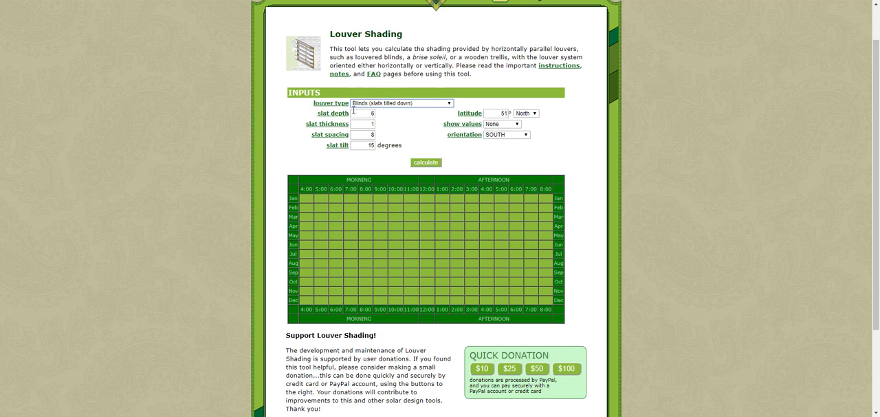
mouse_move(327, 124)
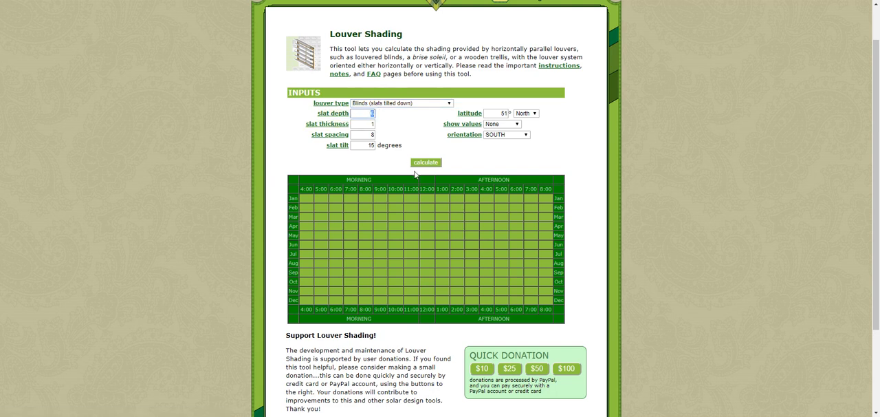
mouse_move(400, 132)
text(100)
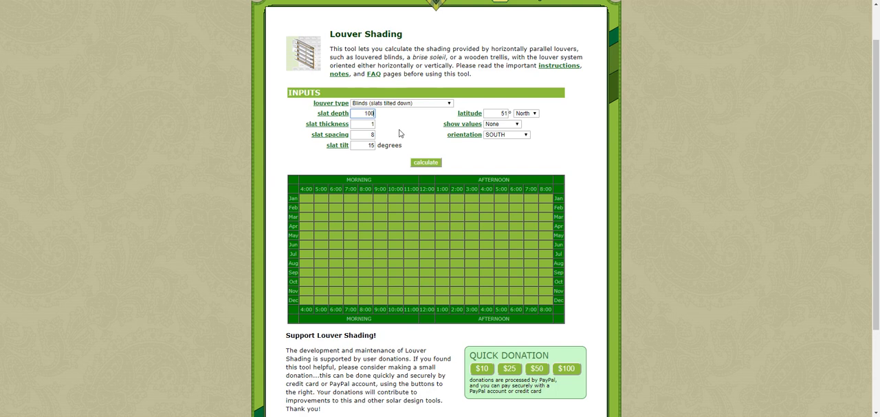
click(362, 123)
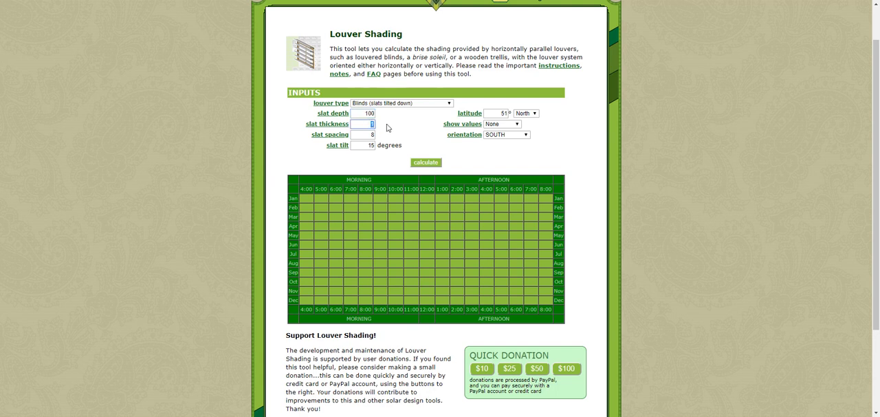
text(10)
click(362, 134)
text(200)
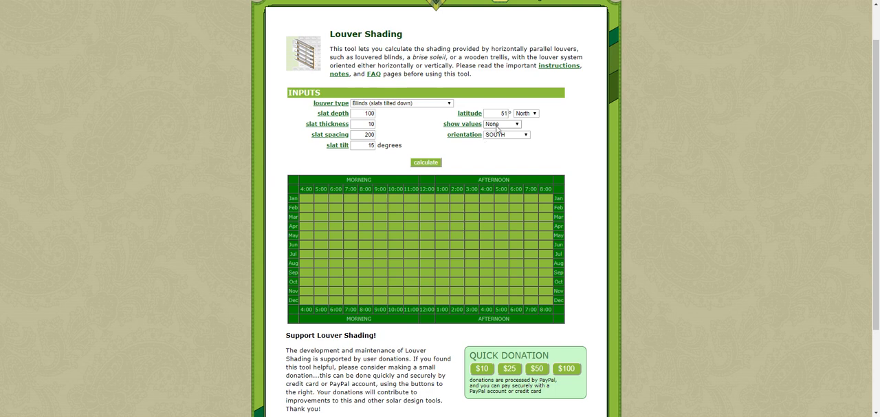
click(506, 134)
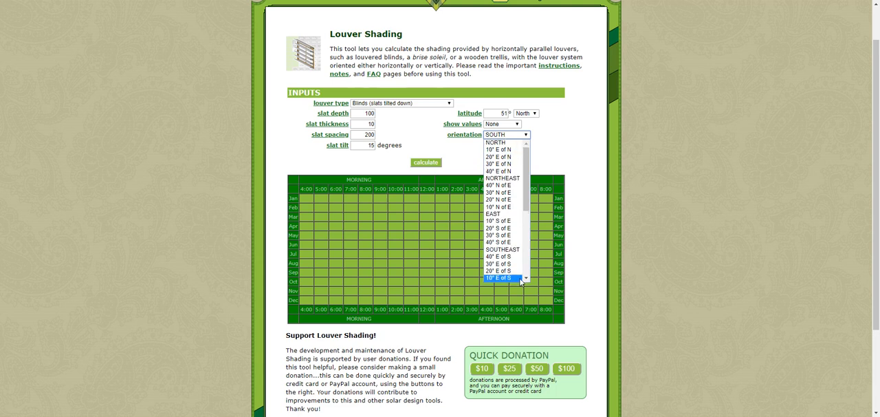
- Set orientation to 10° E of S and calculate the month-by-hour shading grid
scroll(down, 3)
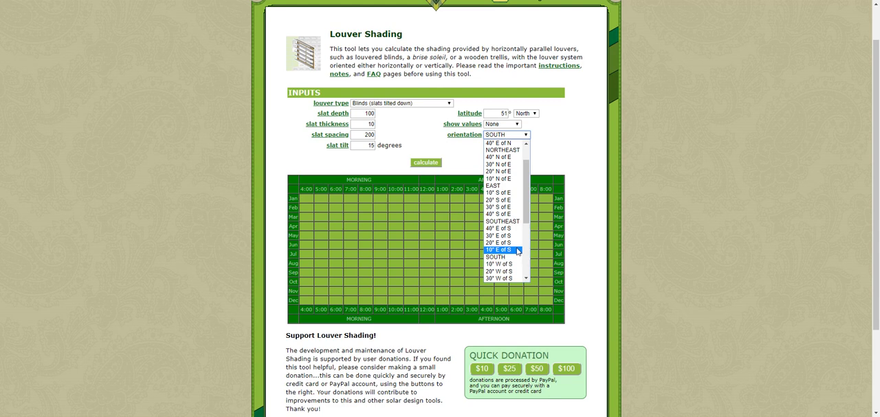
click(500, 249)
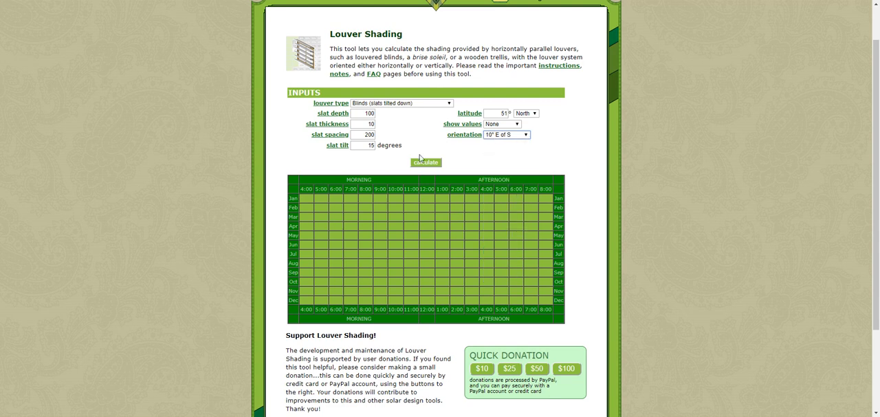
click(425, 162)
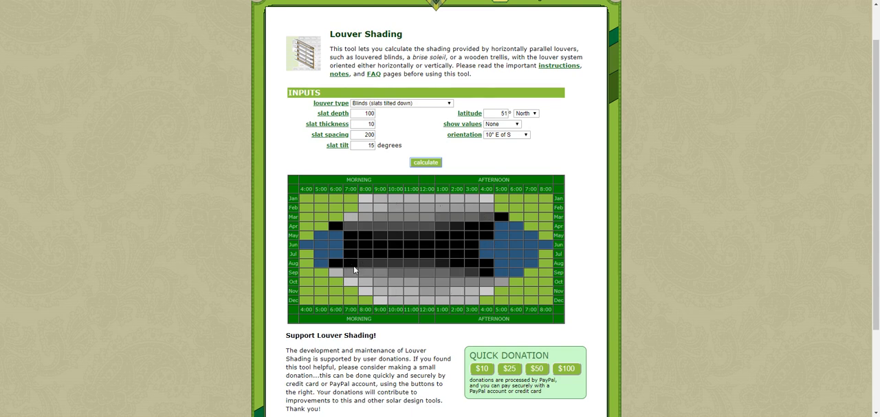
- Show Sun % values in the grid and recalculate
click(502, 123)
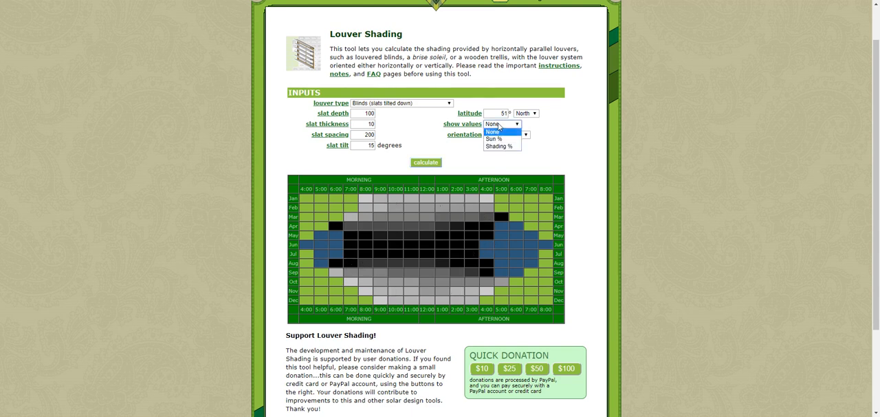
mouse_move(495, 139)
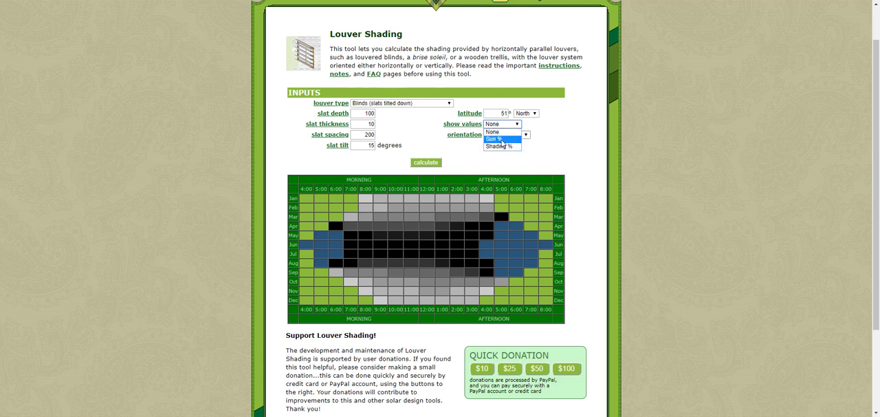
click(499, 140)
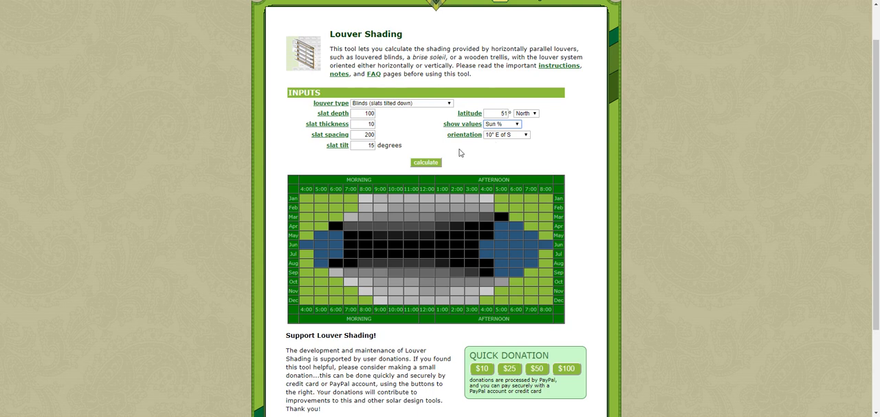
click(424, 162)
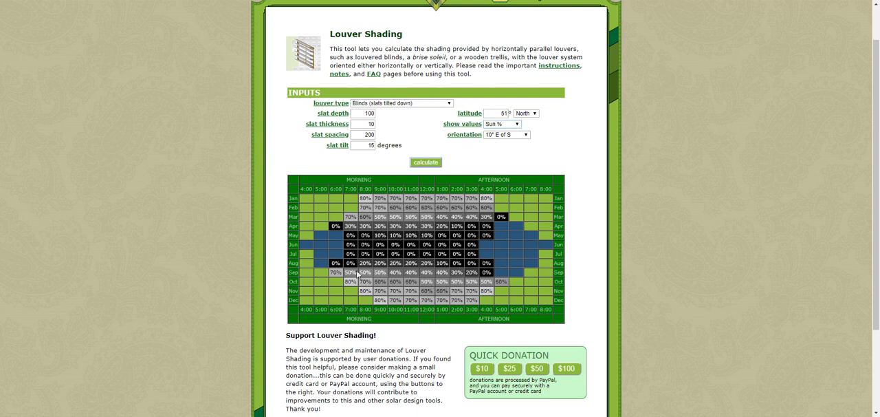
mouse_move(310, 217)
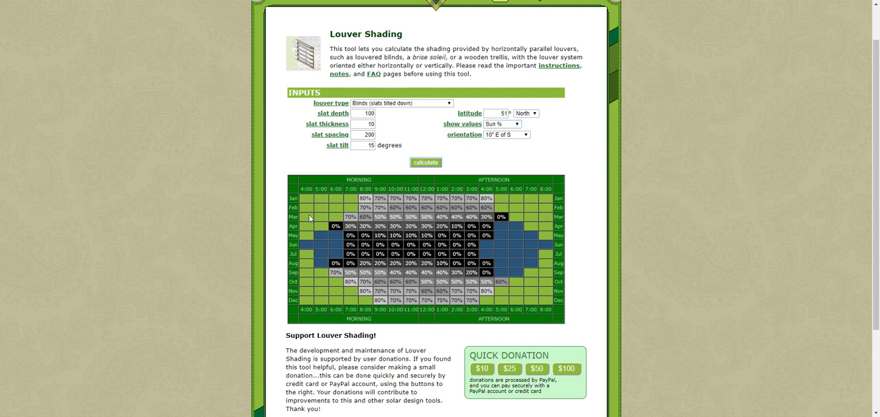
mouse_move(294, 308)
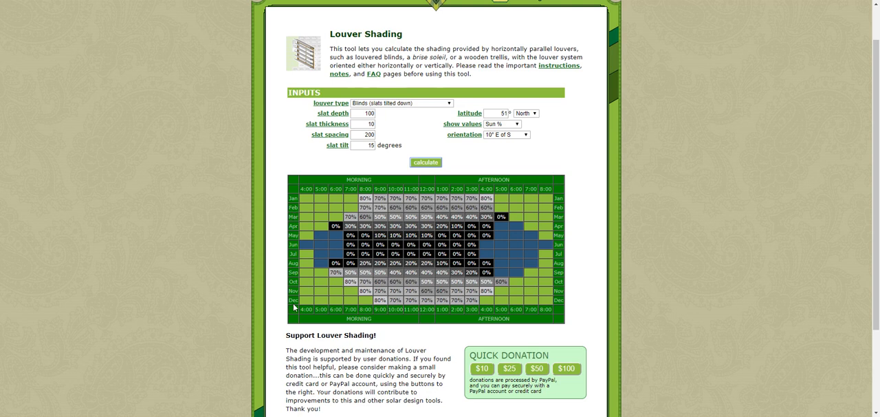
mouse_move(524, 262)
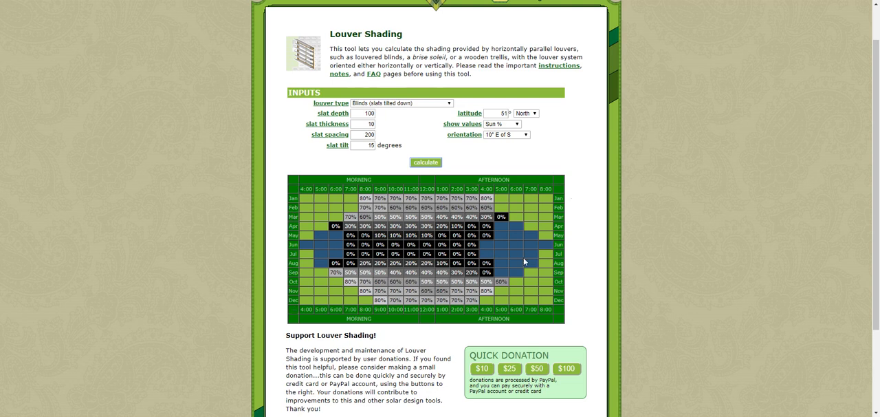
mouse_move(484, 261)
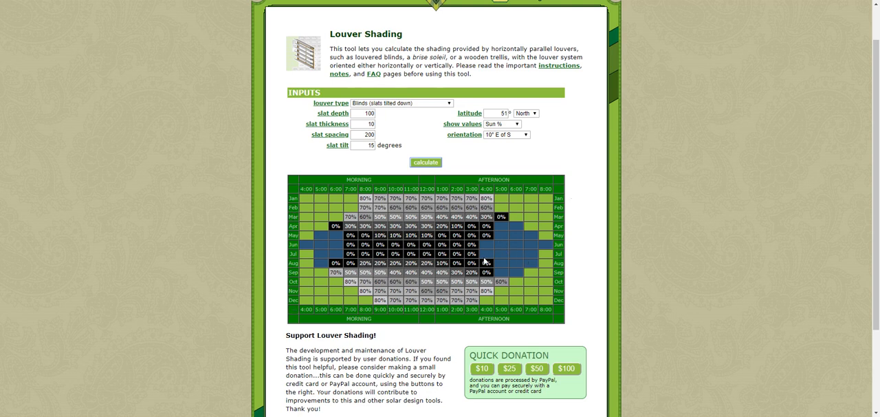
mouse_move(340, 234)
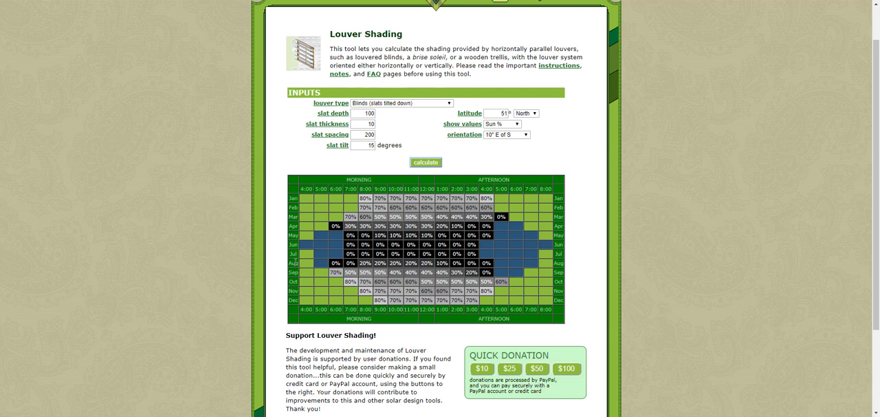
mouse_move(486, 270)
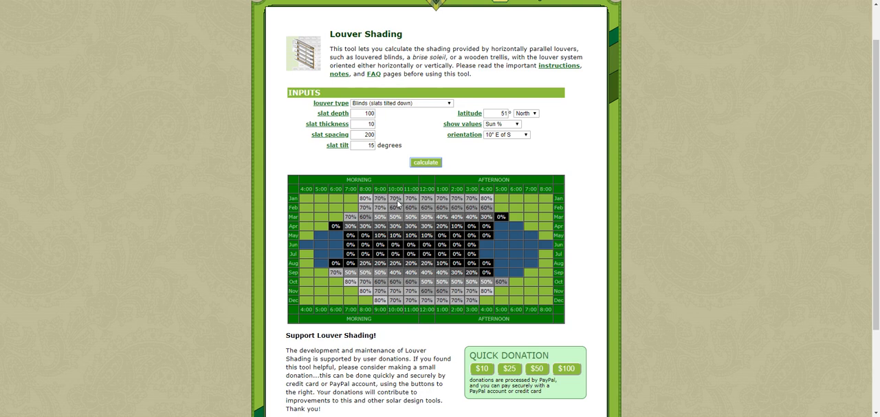
mouse_move(357, 275)
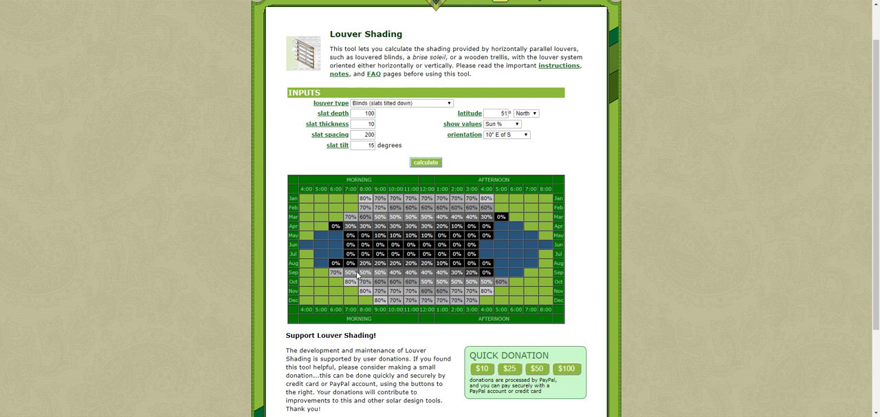
mouse_move(405, 308)
text(0)
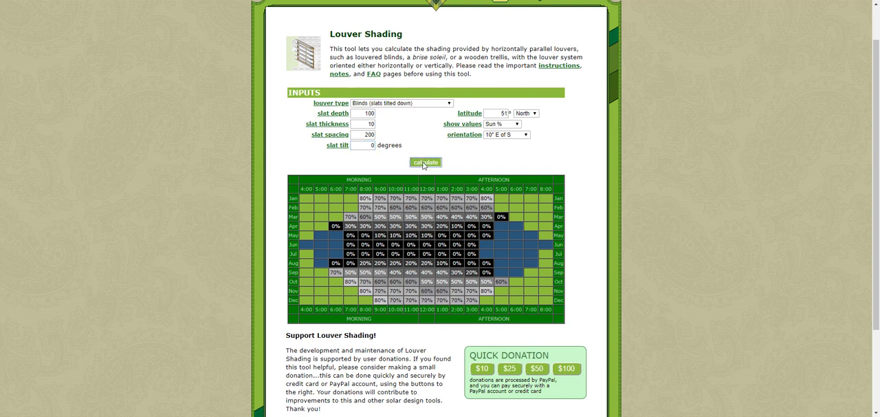
- Recalculate the grid with the slat tilt at 0 degrees
click(424, 161)
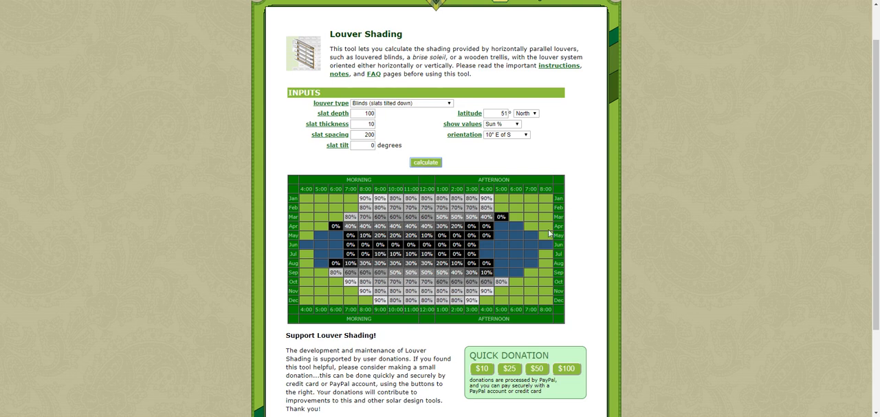
mouse_move(338, 241)
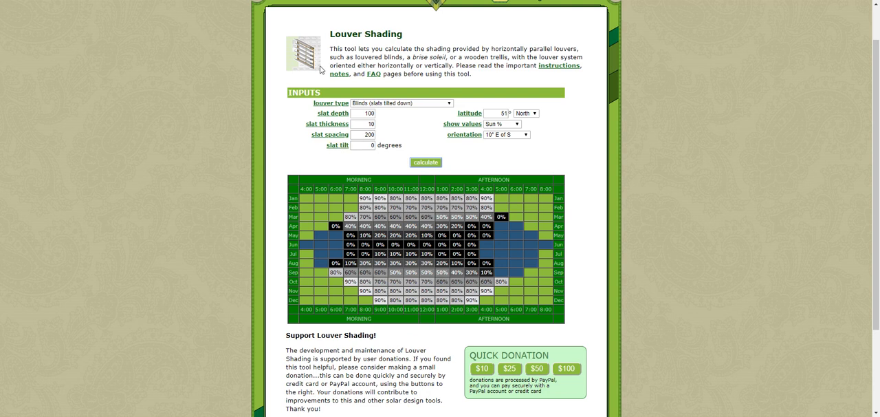
mouse_move(379, 170)
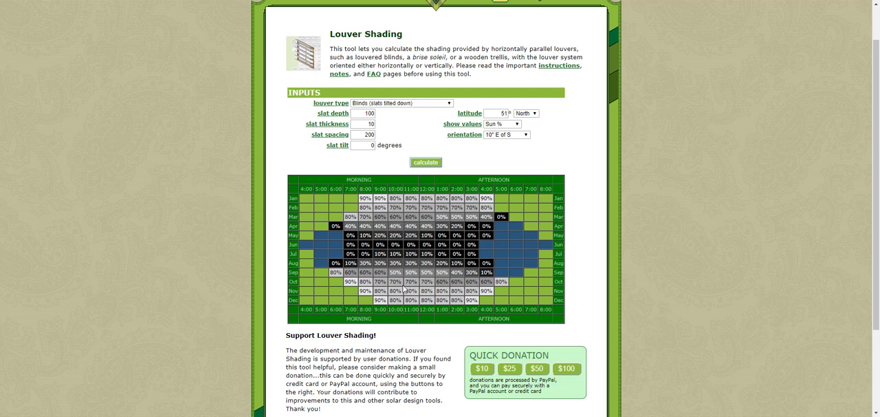
mouse_move(346, 164)
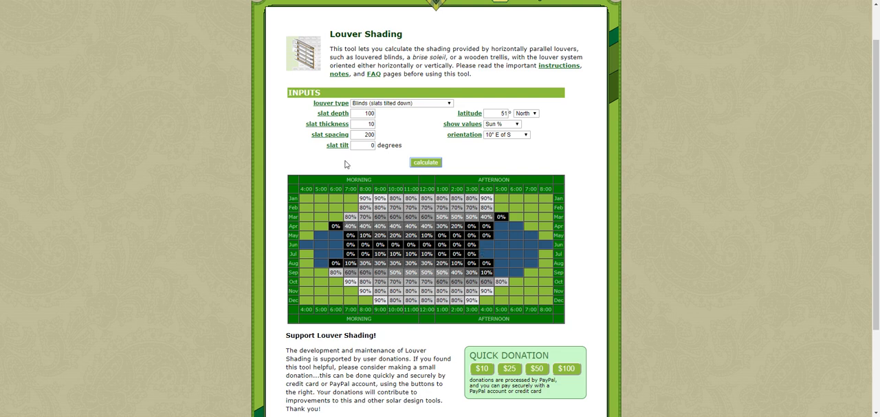
mouse_move(334, 168)
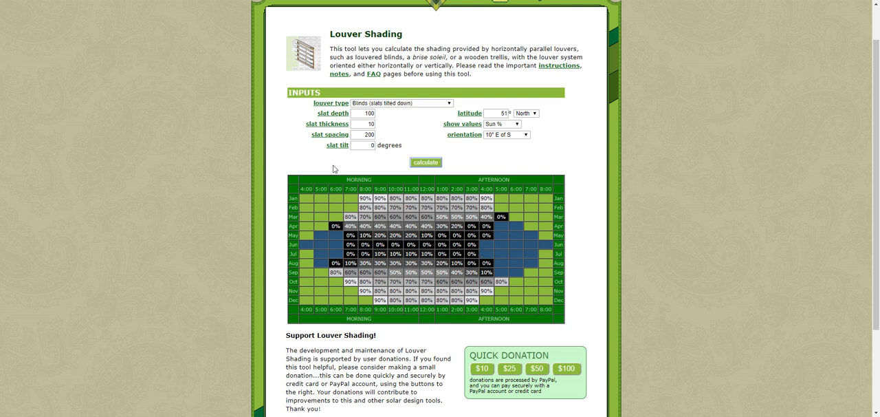
scroll(down, 3)
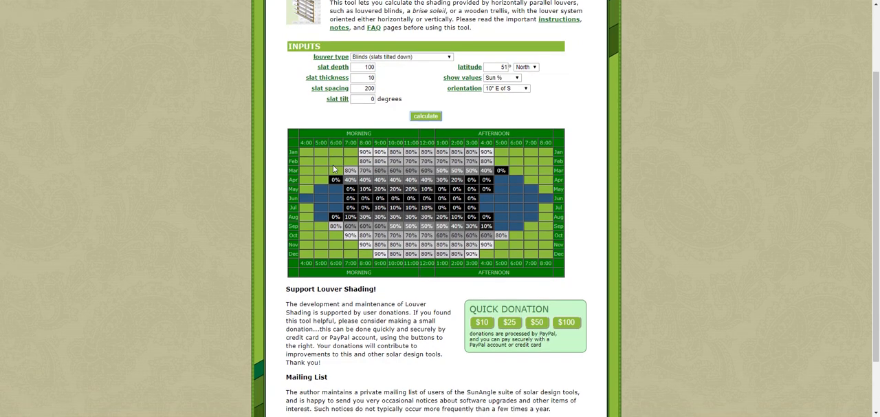
scroll(up, 3)
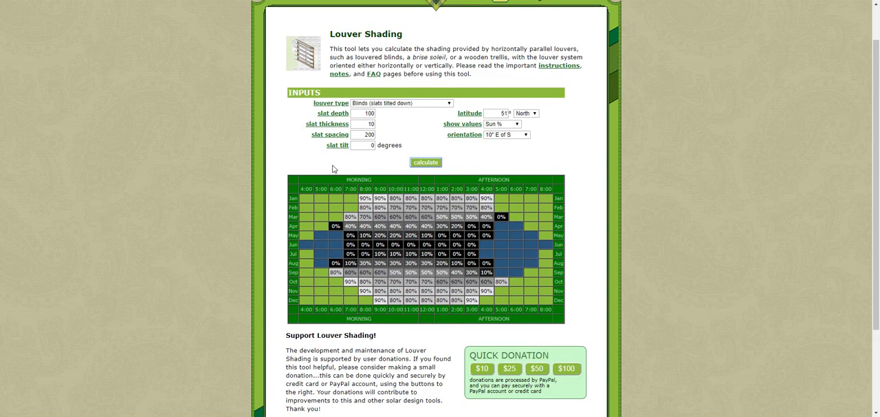
mouse_move(645, 190)
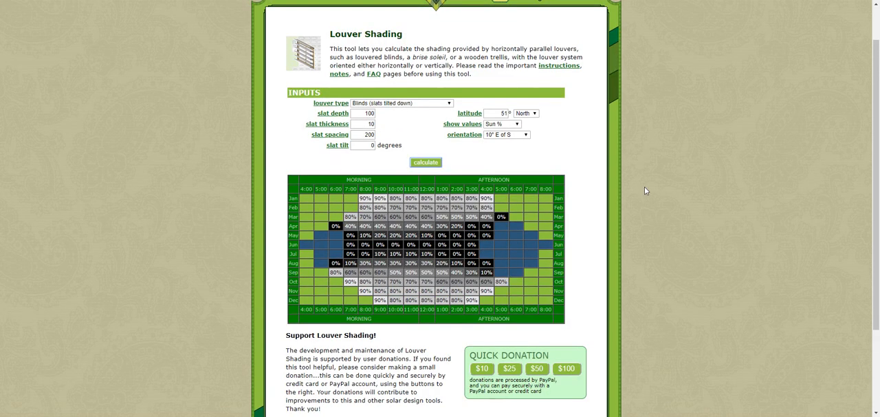
scroll(down, 3)
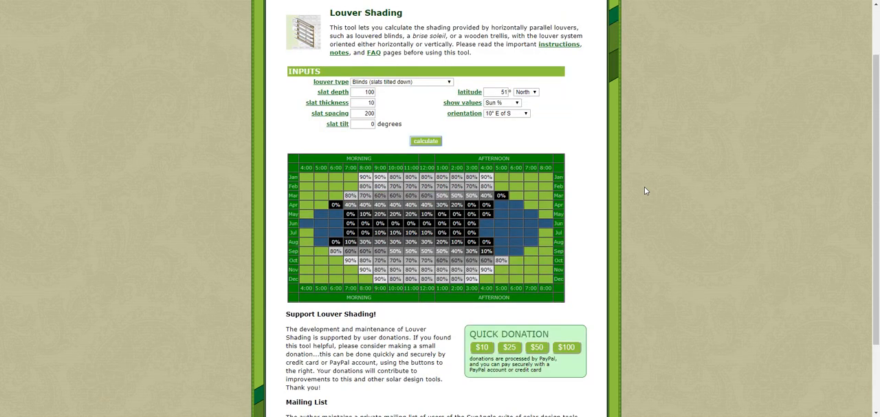
scroll(down, 3)
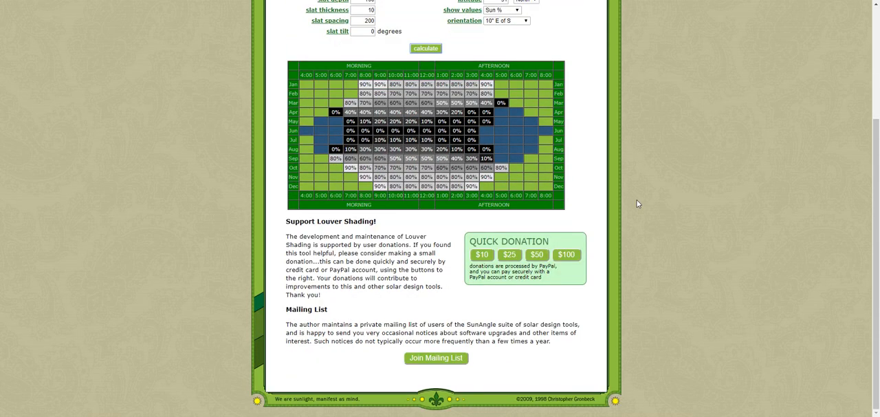
scroll(up, 3)
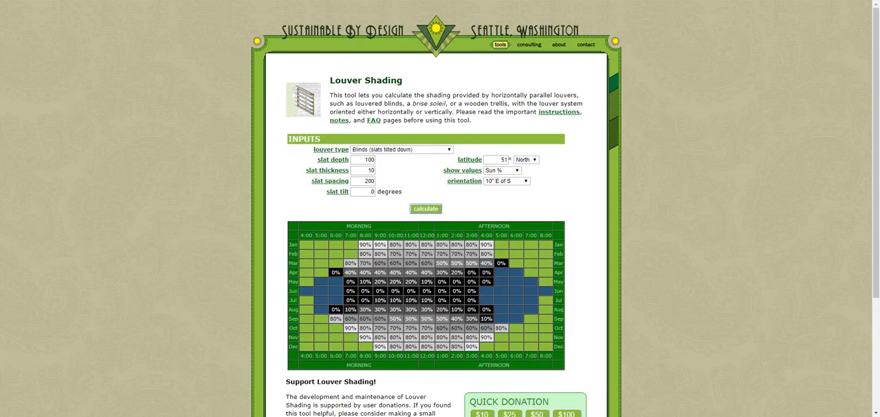